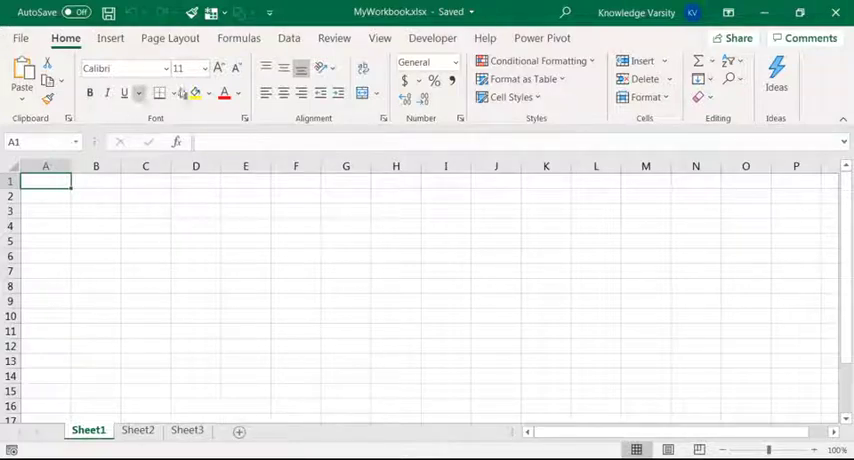
{"action": "mouse_move", "coordinate": [756, 232]}
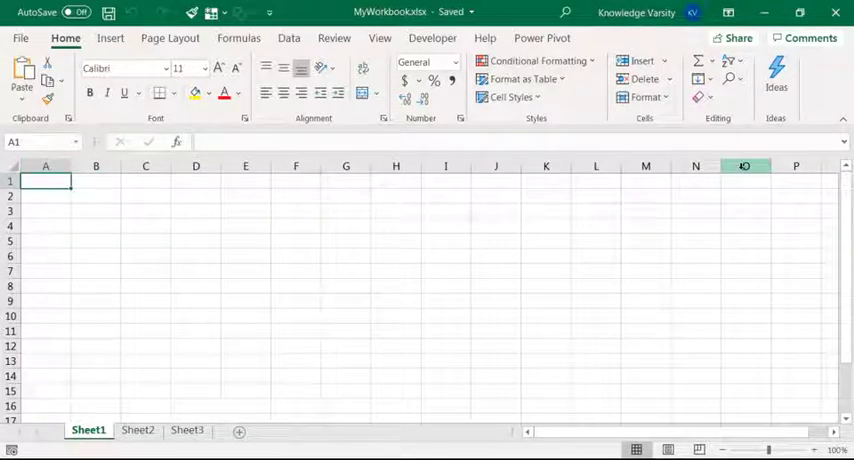
{"action": "mouse_move", "coordinate": [66, 38]}
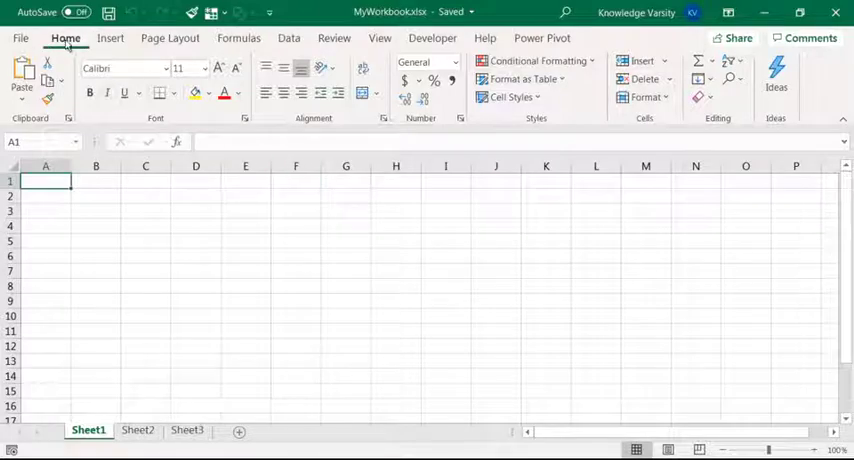
Step: Browse the Insert, Formulas, Data and Review command sets, ending back on Home
{"action": "left_click", "coordinate": [110, 38]}
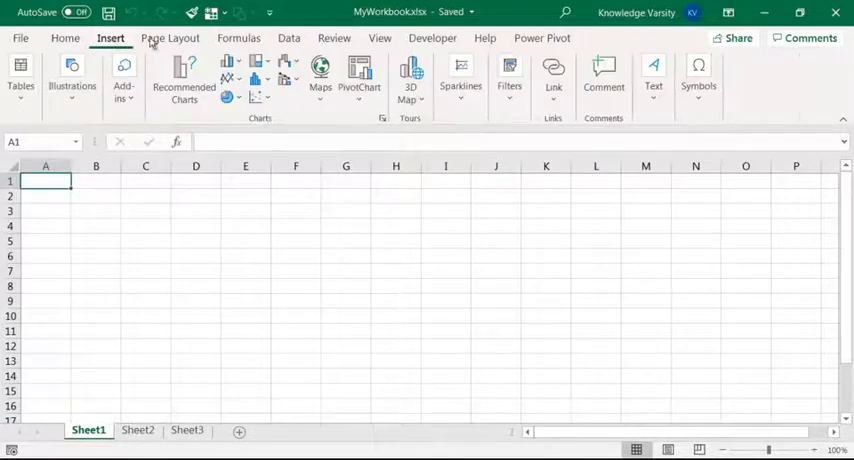
{"action": "left_click", "coordinate": [238, 38]}
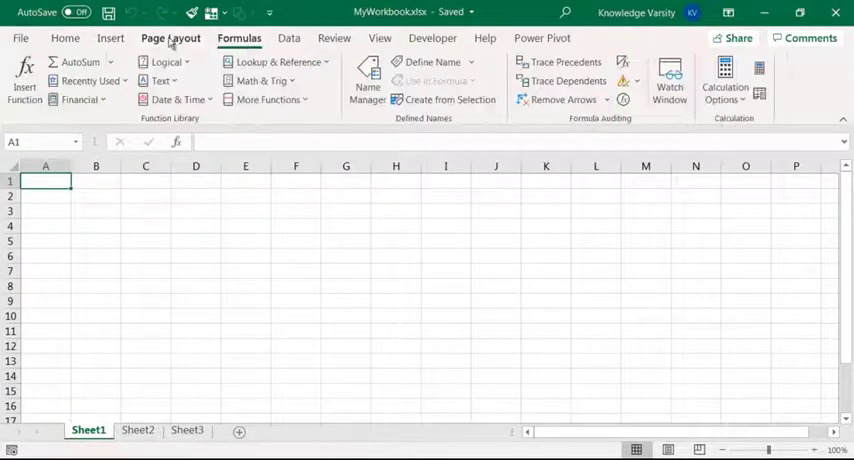
{"action": "left_click", "coordinate": [288, 38]}
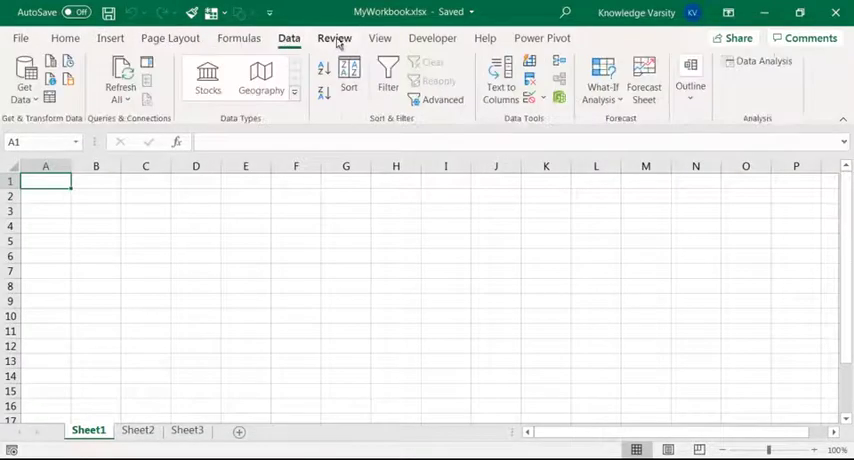
{"action": "left_click", "coordinate": [334, 38]}
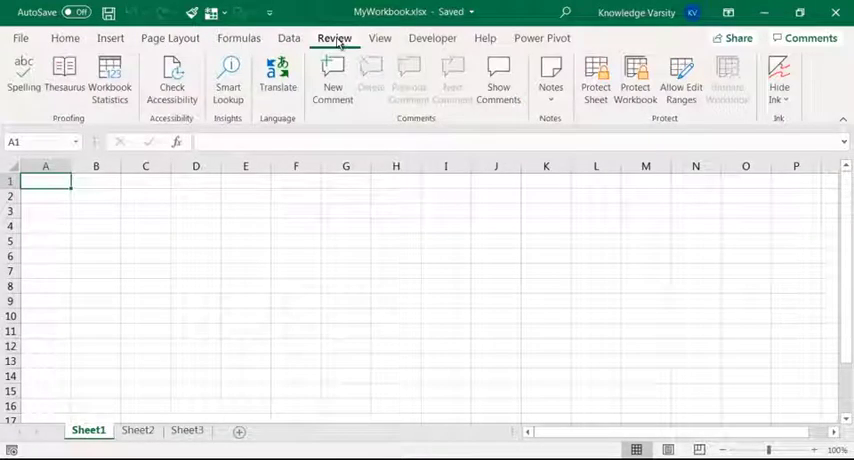
{"action": "left_click", "coordinate": [64, 38]}
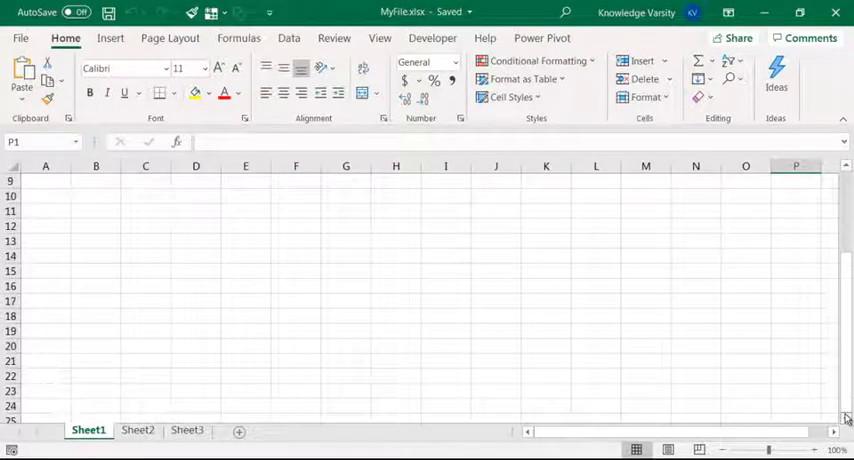
Step: Scroll the empty MyFile.xlsx sheet back up so row 1 is in view
{"action": "scroll", "scroll_direction": "up", "scroll_amount": 3}
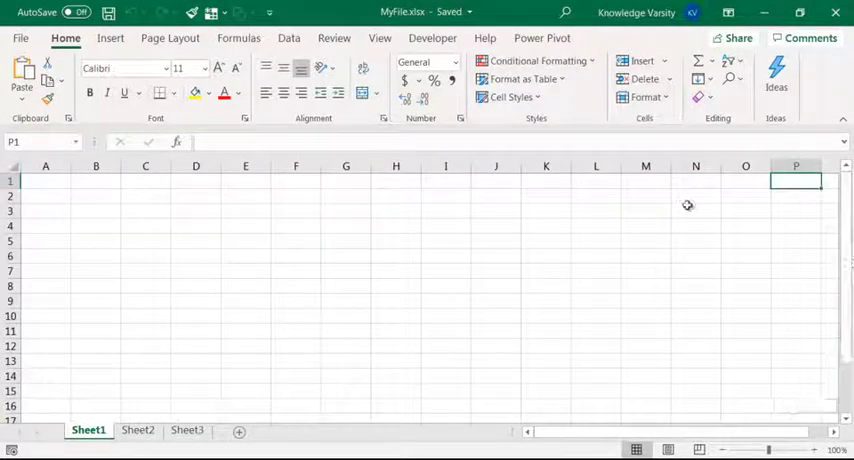